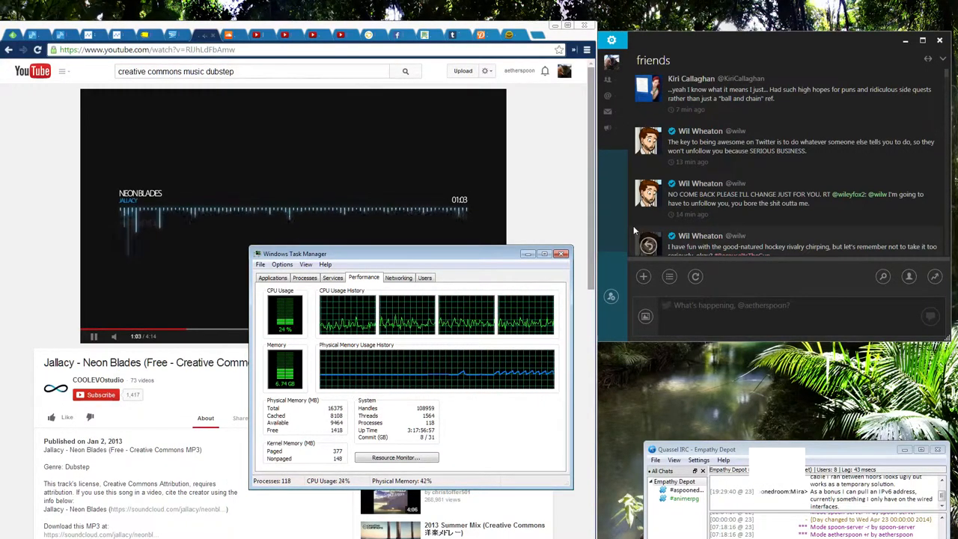
Step: Type 'Say hi to the world!' in the new Notepad++ tab, then a second line 'Wheee~'
{"action": "left_click", "coordinate": [561, 253]}
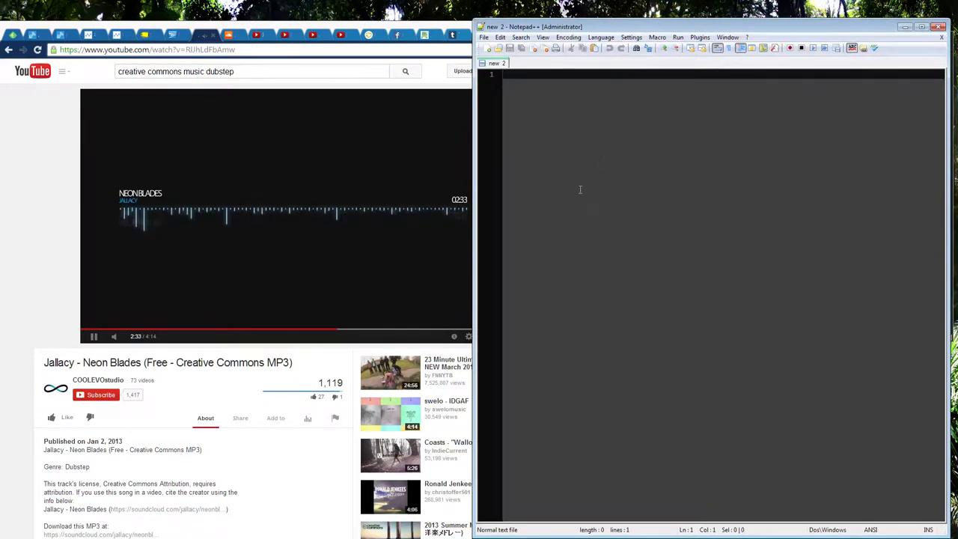
{"action": "mouse_move", "coordinate": [578, 173]}
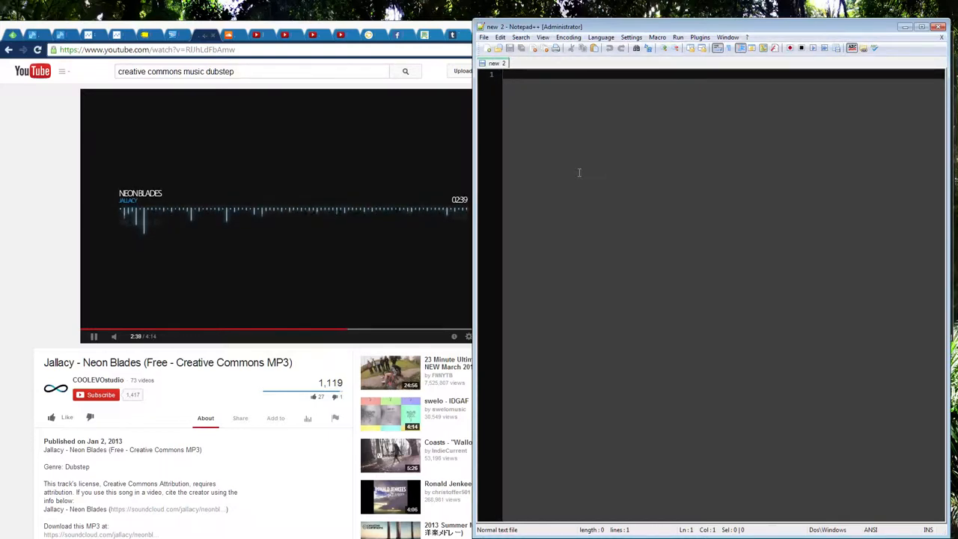
{"action": "mouse_move", "coordinate": [608, 137]}
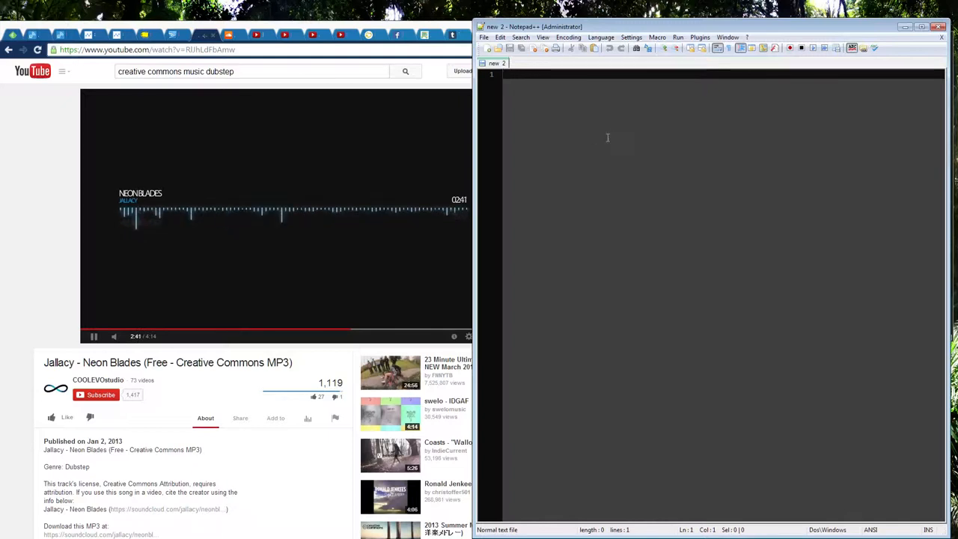
{"action": "type", "text": "Say hi to the world!"}
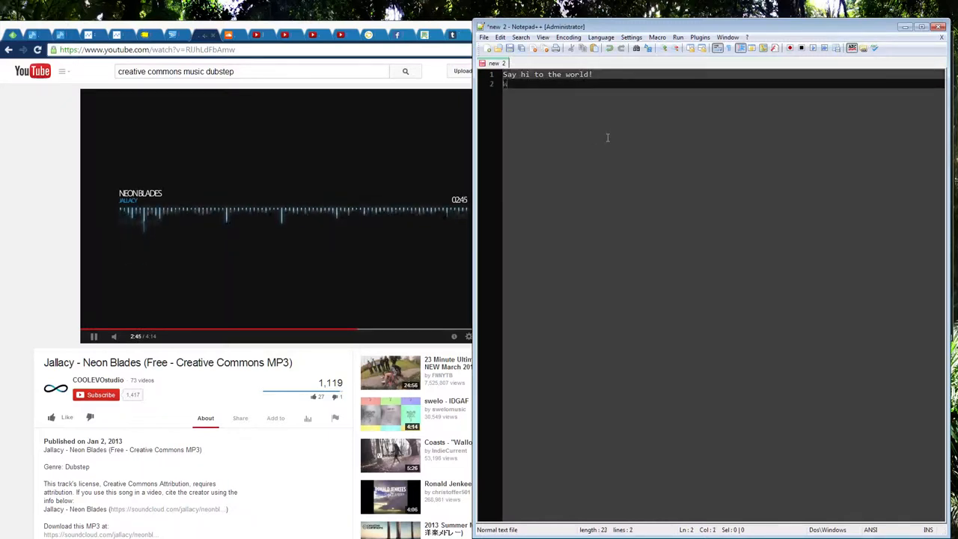
{"action": "type", "text": "Wheee~"}
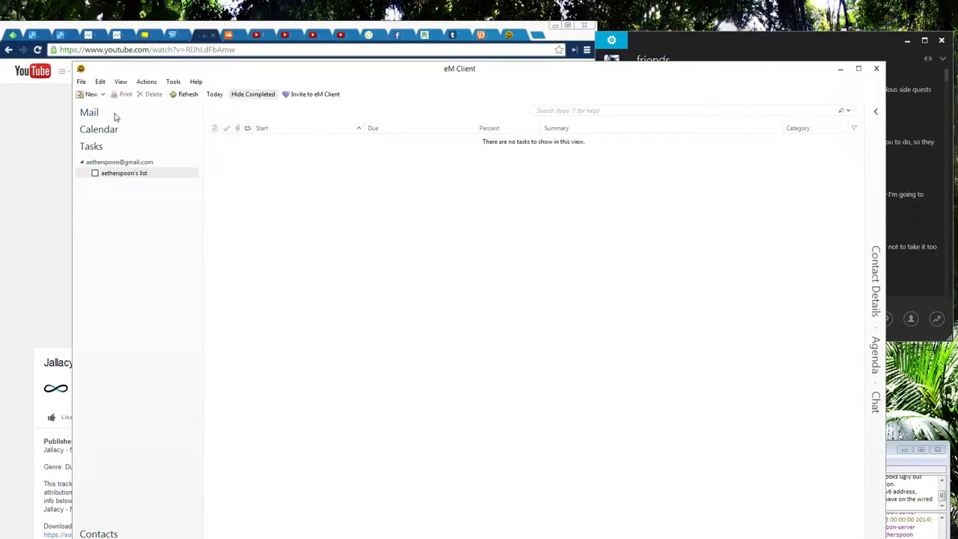
Step: Switch eM Client to the Tasks view, which lists no tasks
{"action": "left_click", "coordinate": [88, 112]}
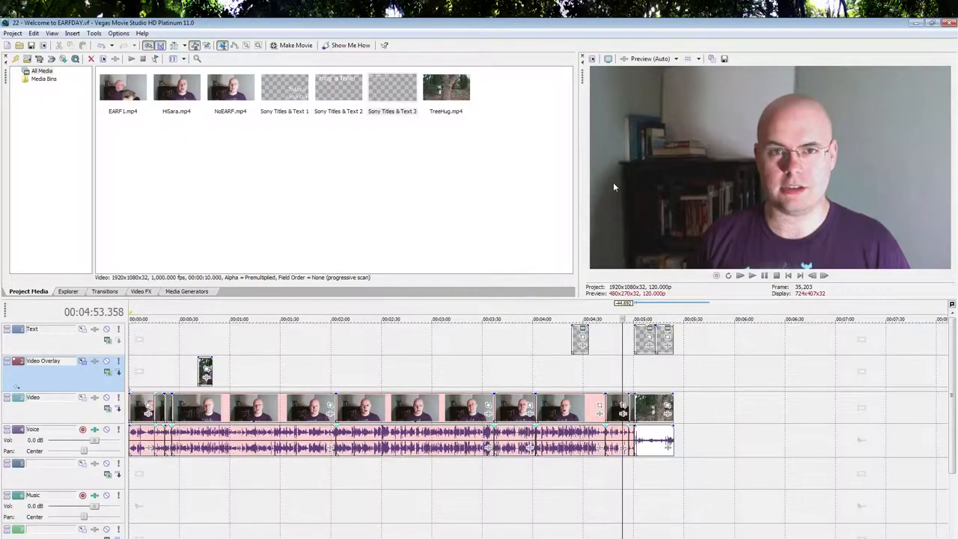
{"action": "mouse_move", "coordinate": [504, 182]}
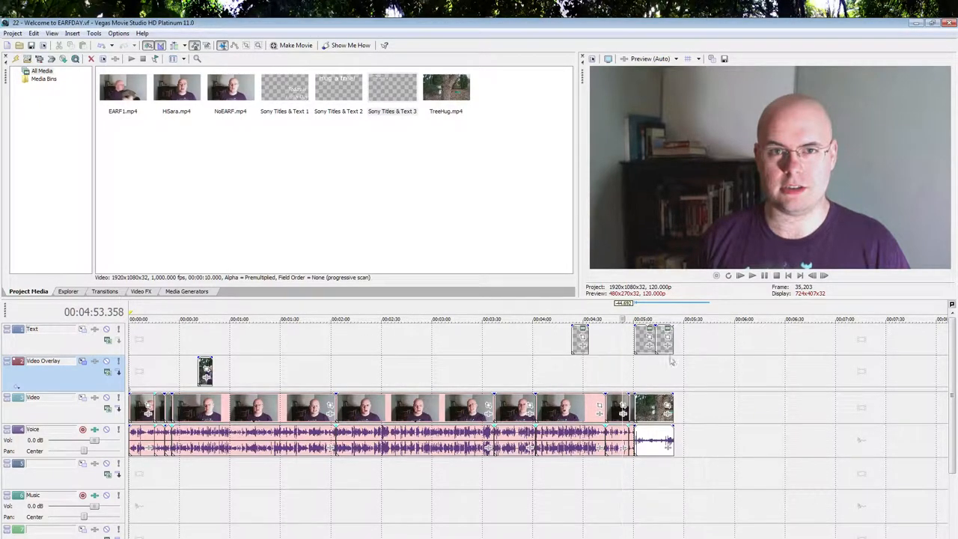
{"action": "mouse_move", "coordinate": [611, 358]}
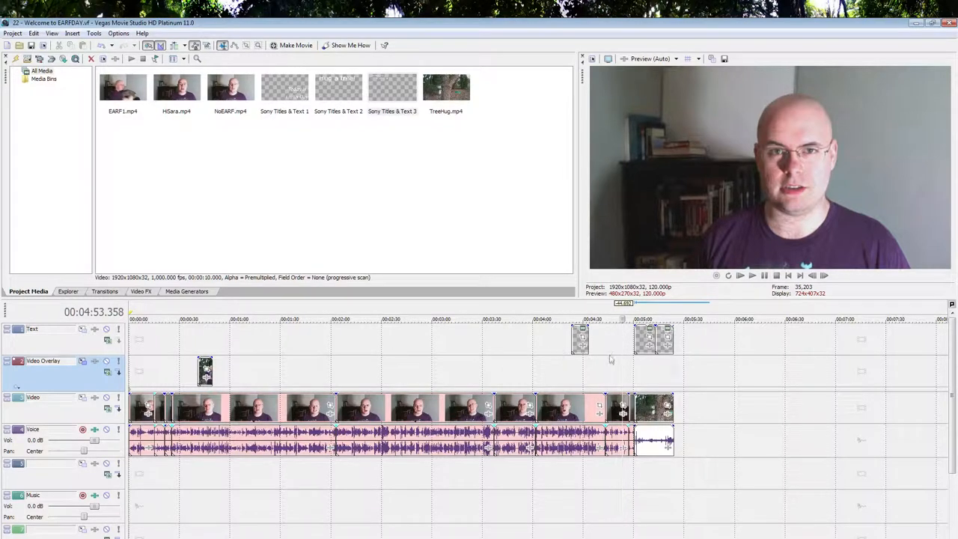
{"action": "mouse_move", "coordinate": [915, 507]}
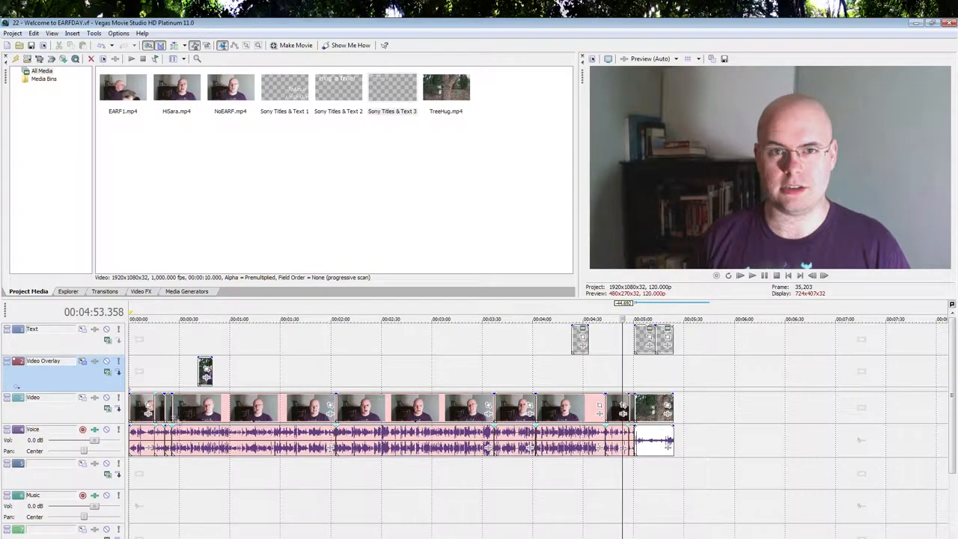
{"action": "mouse_move", "coordinate": [695, 424]}
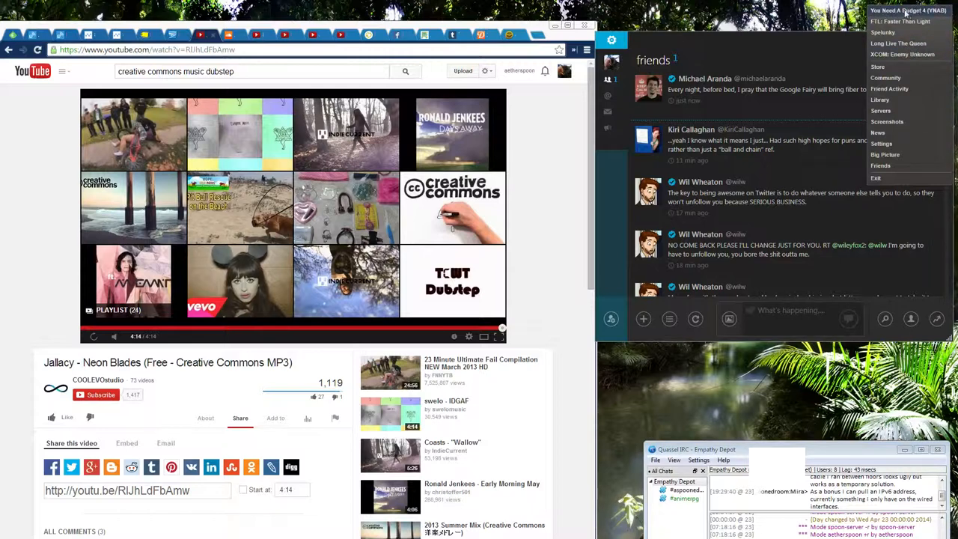
{"action": "mouse_move", "coordinate": [877, 69]}
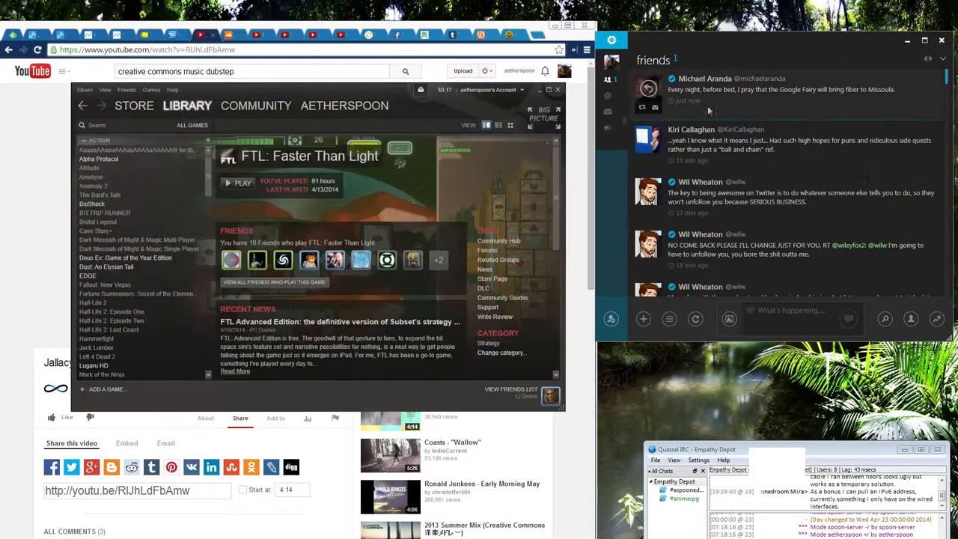
Step: Scroll down through the installed games in the Steam library
{"action": "scroll", "scroll_direction": "down", "scroll_amount": 3}
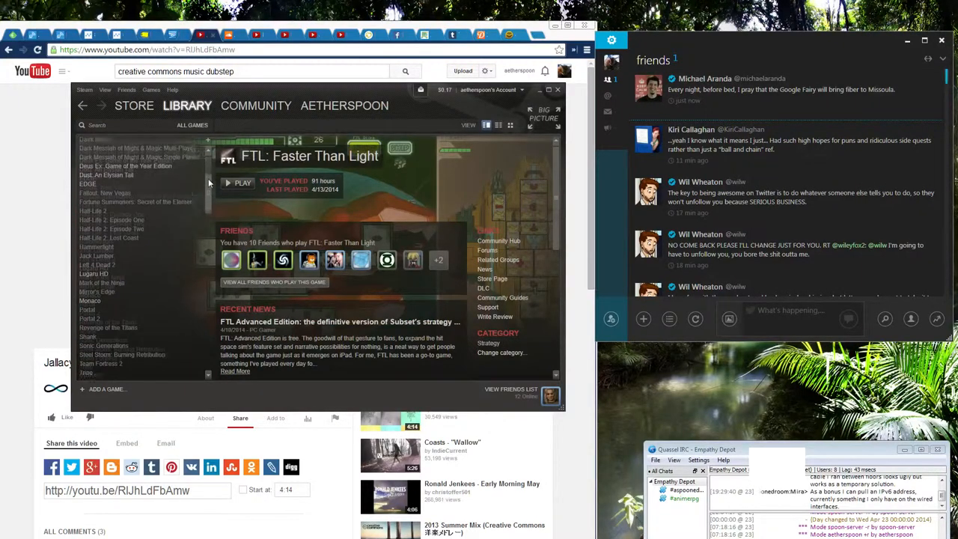
{"action": "scroll", "scroll_direction": "down", "scroll_amount": 3}
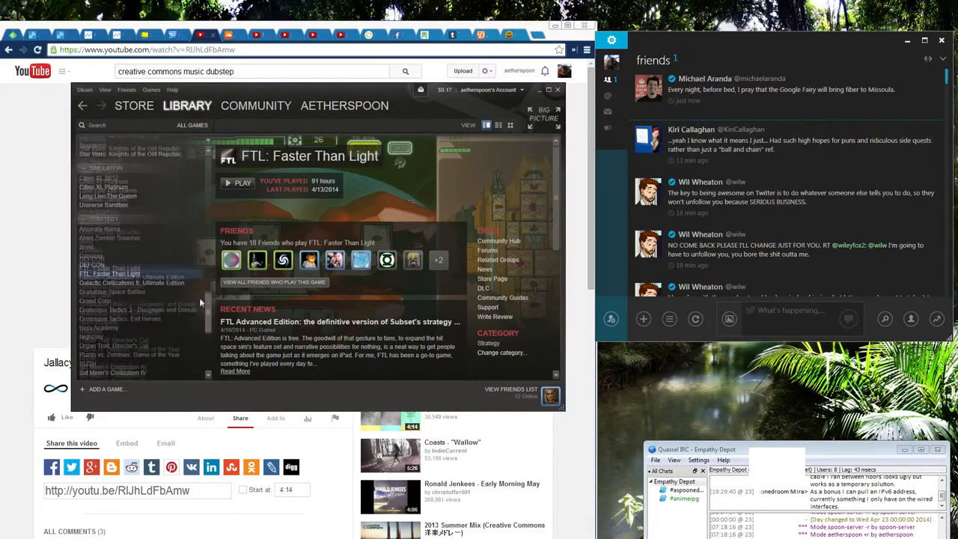
{"action": "scroll", "scroll_direction": "down", "scroll_amount": 3}
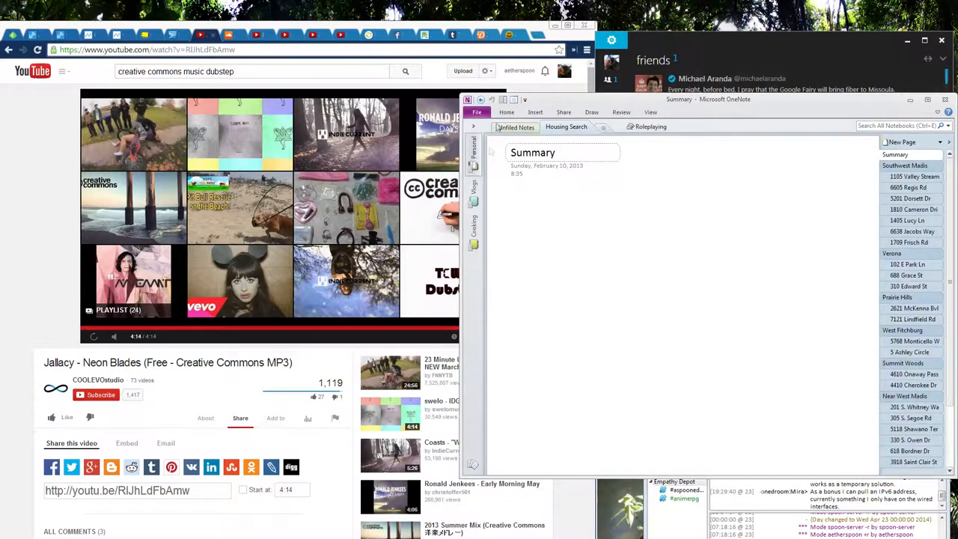
{"action": "mouse_move", "coordinate": [474, 198]}
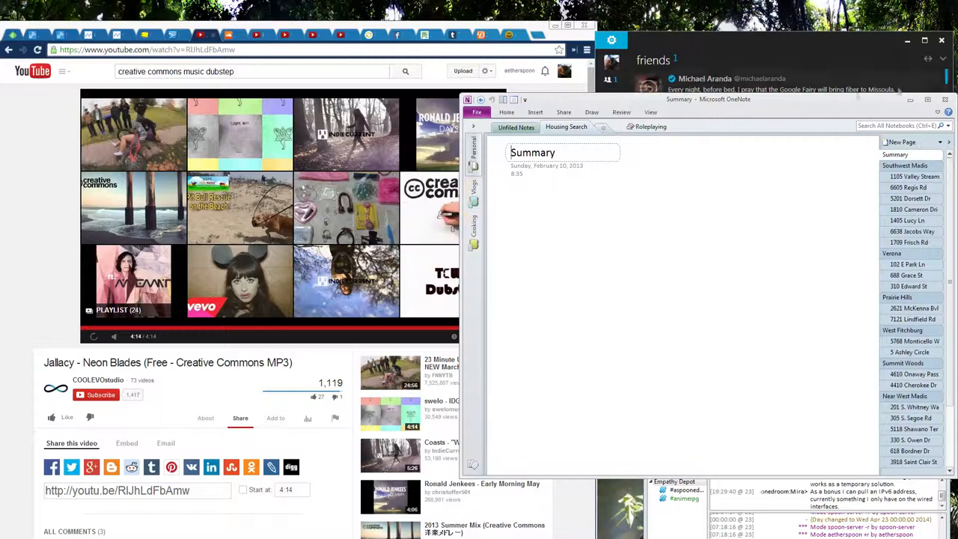
Step: Bring OneNote forward on the Housing Search section's Summary page
{"action": "left_click", "coordinate": [942, 101]}
{"action": "type", "text": "a"}
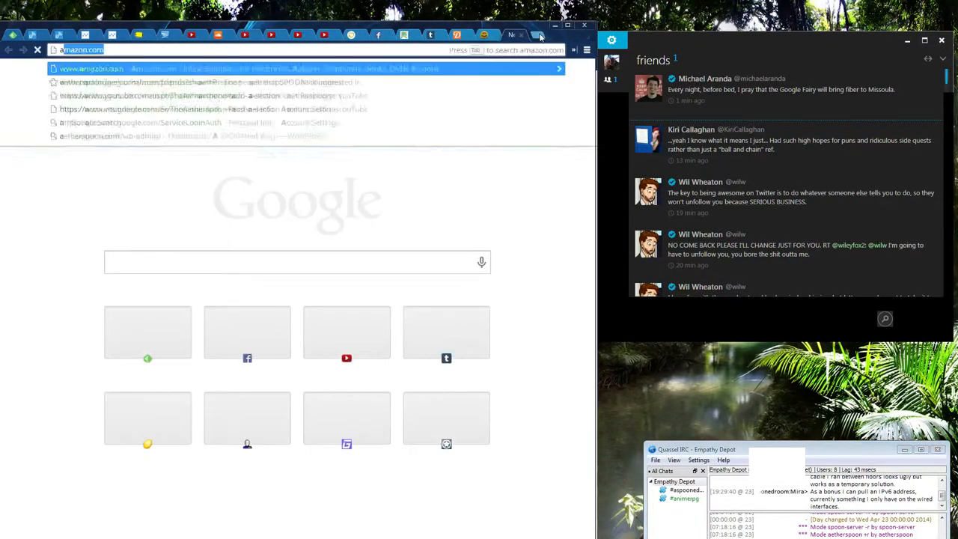
Step: Remove the Honey extension from the chrome://extensions page
{"action": "type", "text": "chrome://extensions"}
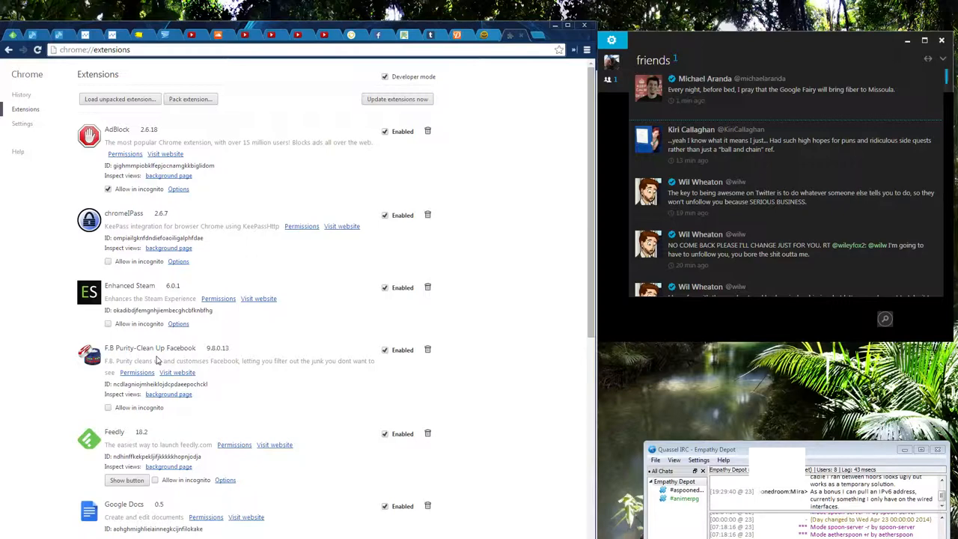
{"action": "scroll", "scroll_direction": "down", "scroll_amount": 3}
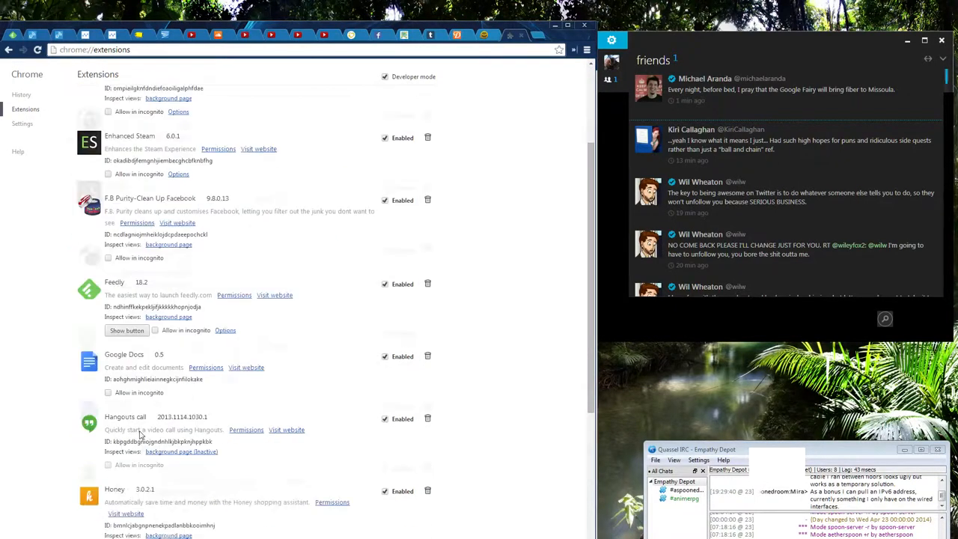
{"action": "scroll", "scroll_direction": "down", "scroll_amount": 3}
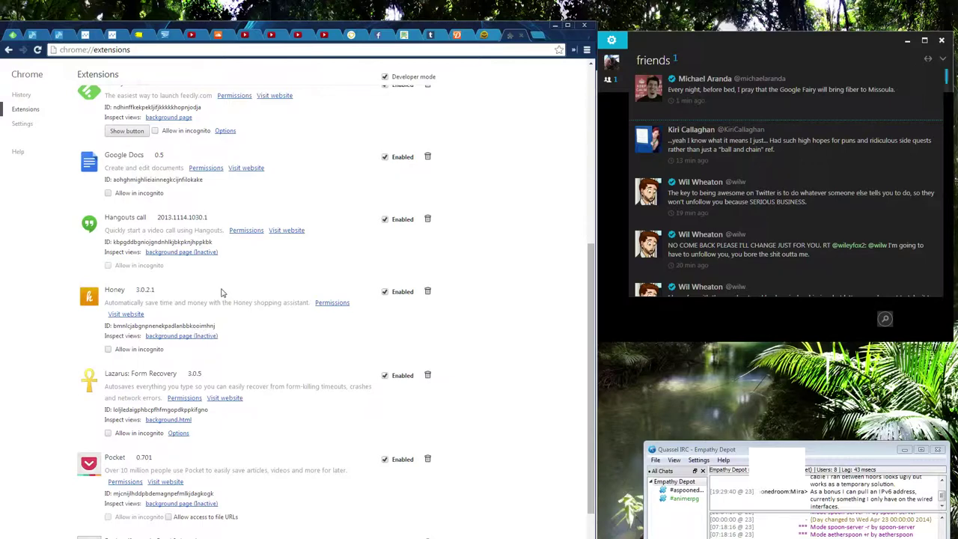
{"action": "left_click", "coordinate": [428, 291]}
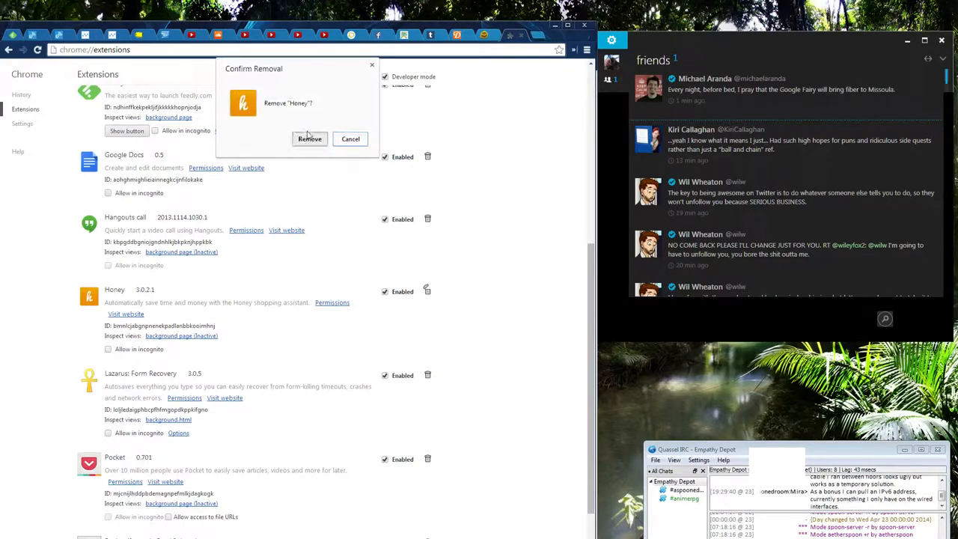
{"action": "left_click", "coordinate": [310, 138]}
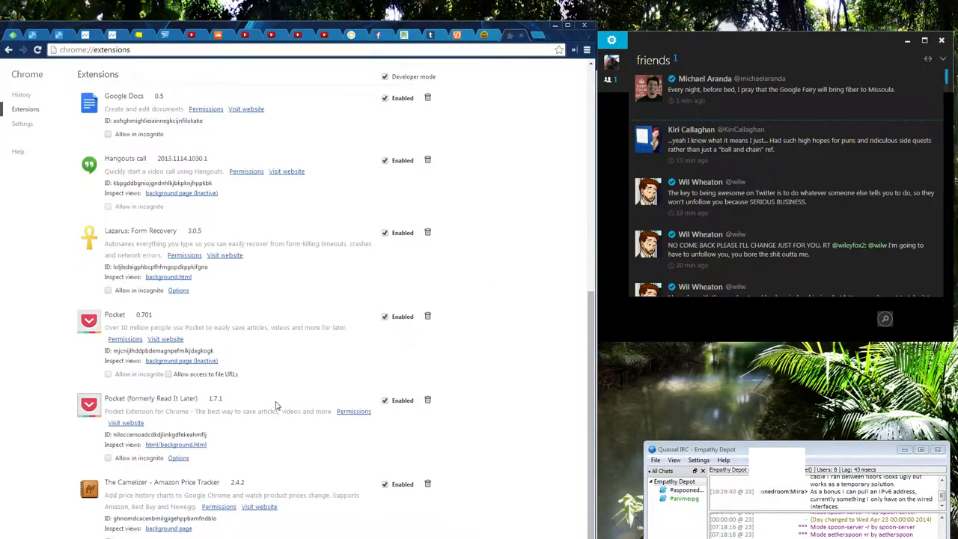
{"action": "mouse_move", "coordinate": [297, 364]}
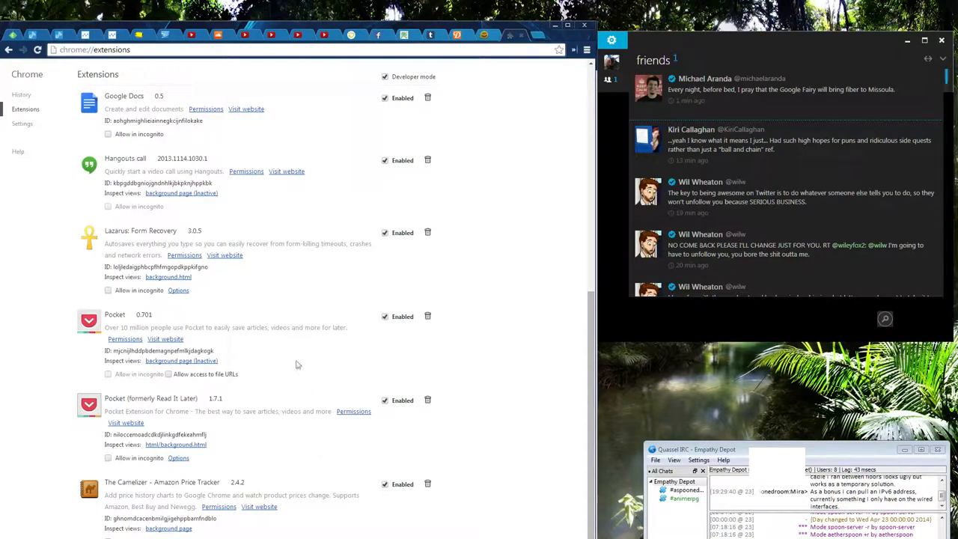
{"action": "mouse_move", "coordinate": [198, 453]}
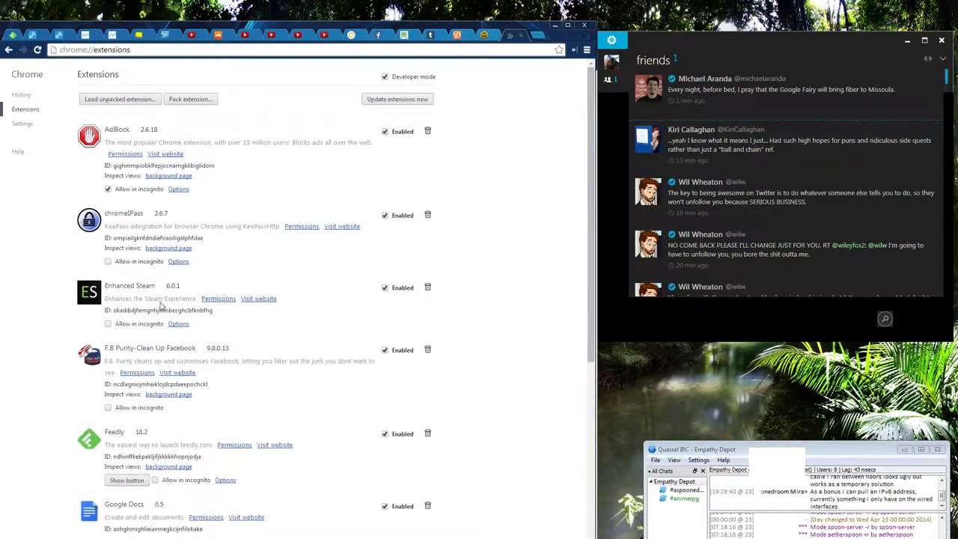
{"action": "mouse_move", "coordinate": [545, 46]}
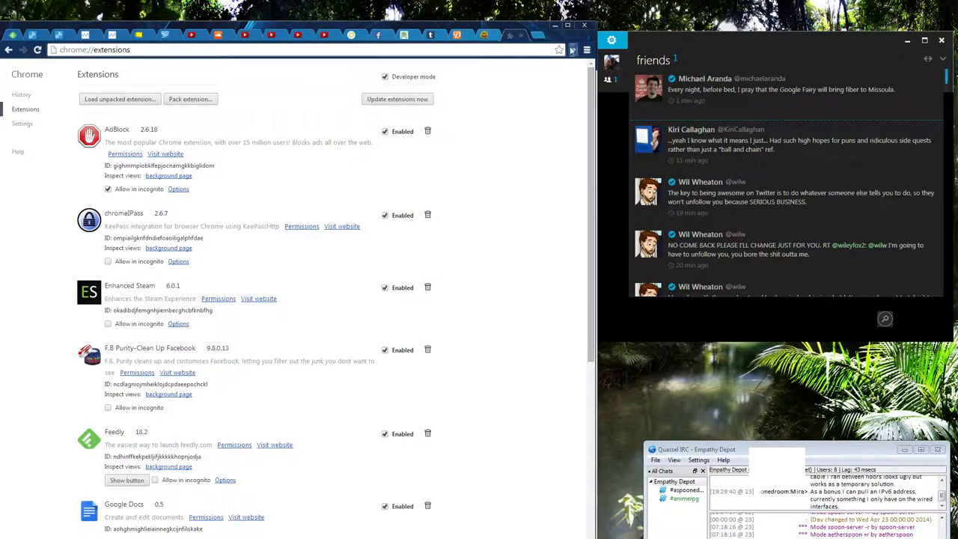
Step: Open the Windows Explorer Computer view over Chrome, listing local and network drives
{"action": "left_click", "coordinate": [573, 50]}
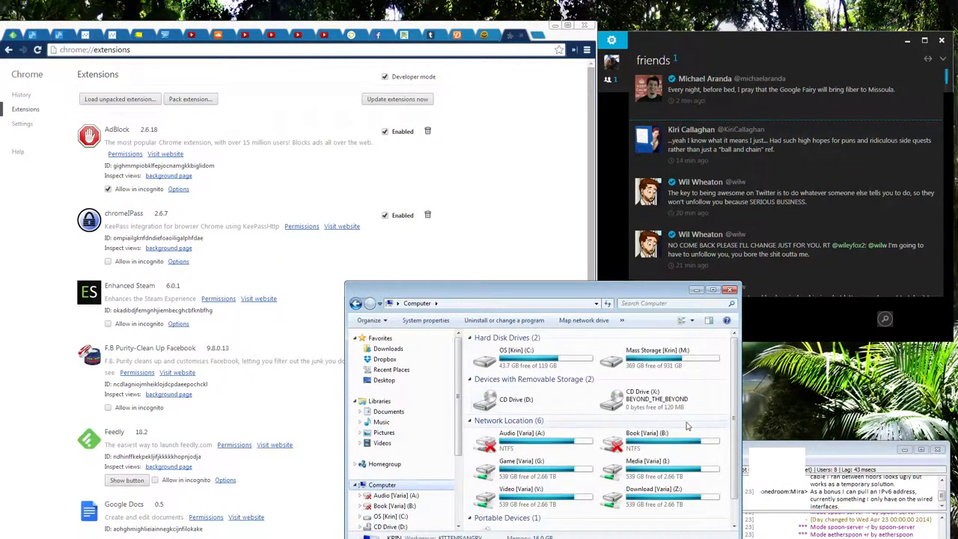
{"action": "left_click", "coordinate": [524, 358]}
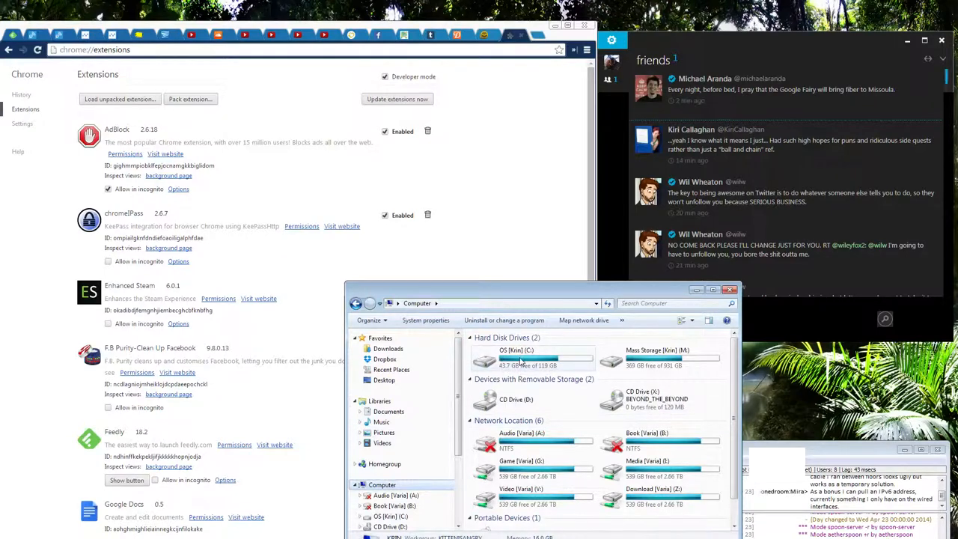
{"action": "left_click", "coordinate": [524, 358]}
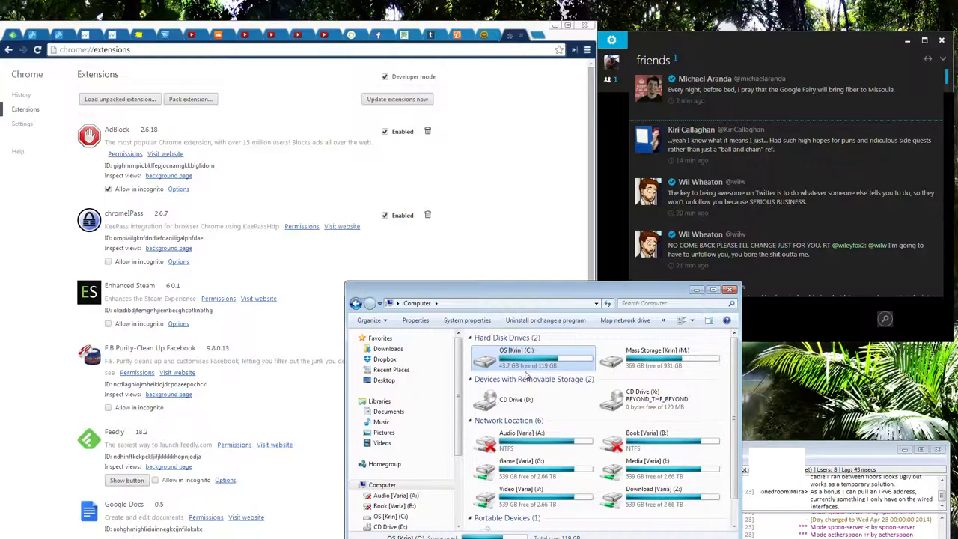
{"action": "left_click", "coordinate": [661, 357]}
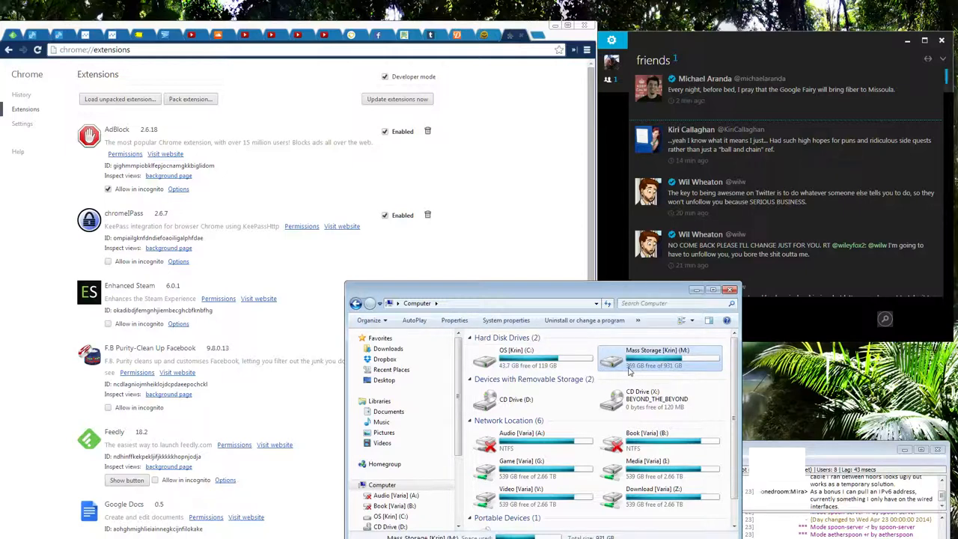
{"action": "scroll", "scroll_direction": "down", "scroll_amount": 3}
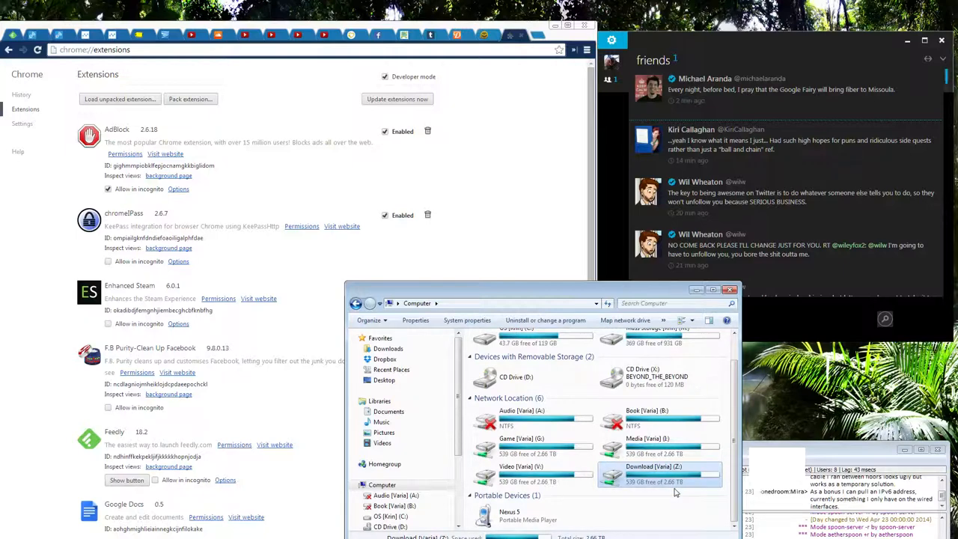
{"action": "mouse_move", "coordinate": [627, 482]}
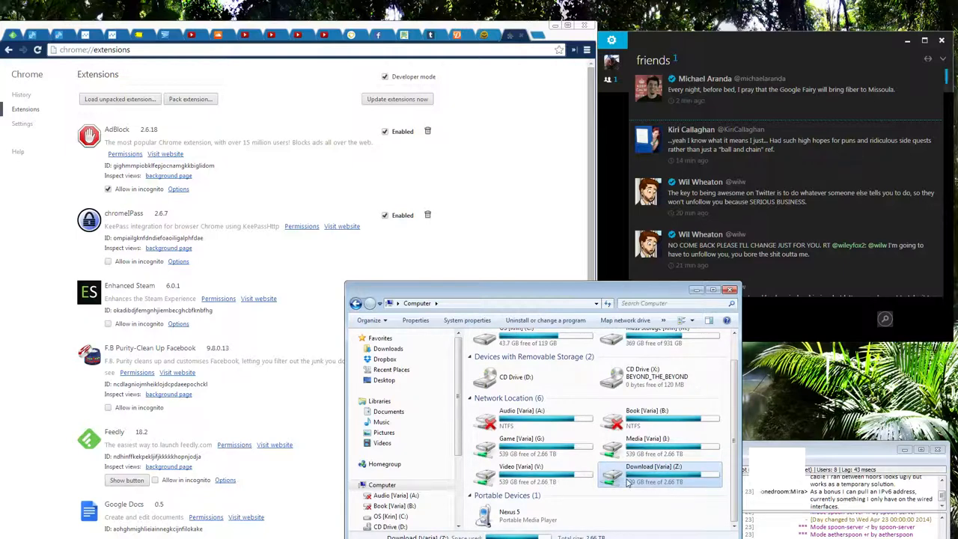